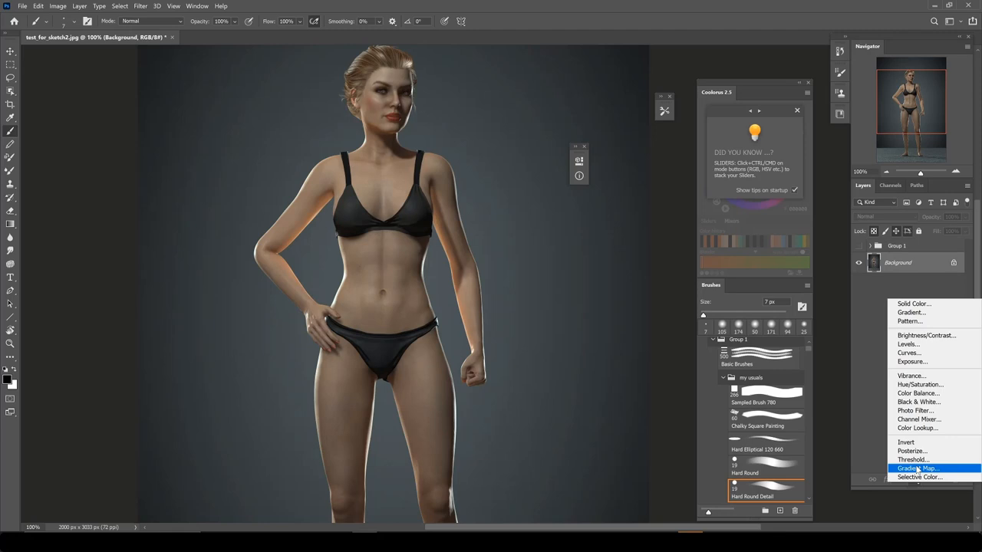
Grey out the model photo with a Gradient Map and add an empty sketch layer
left_click(921, 469)
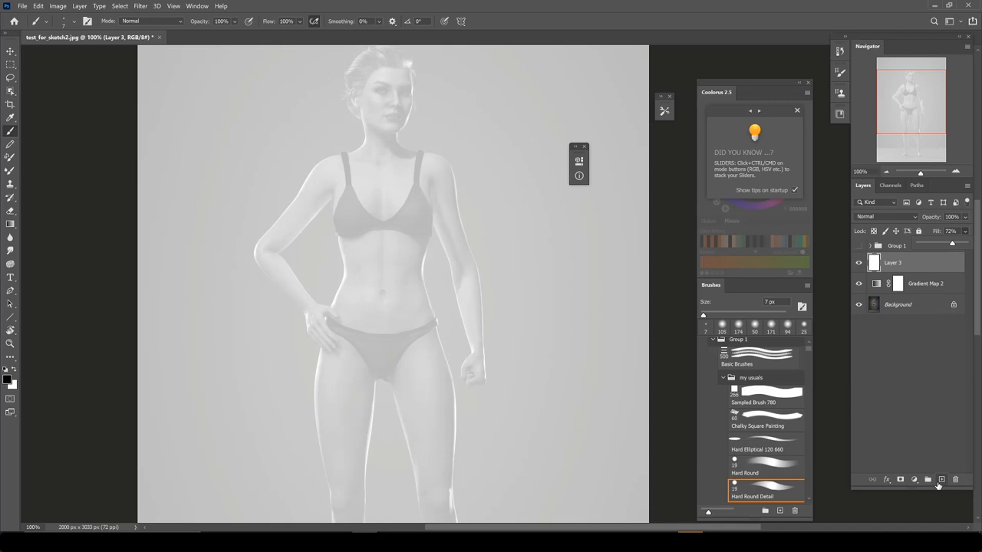
left_click(941, 479)
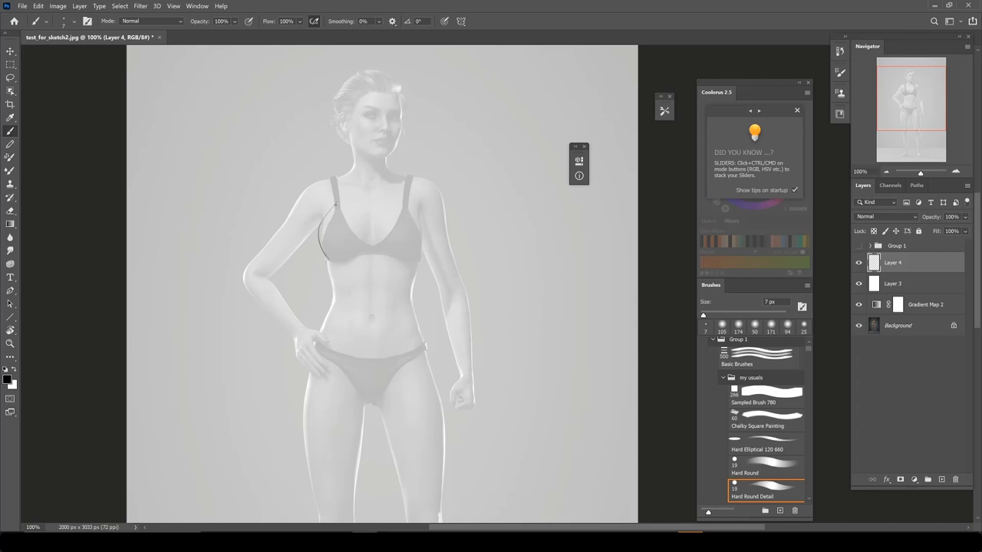
Sketch the chest harness straps, pouch-laden belt and upper sleeve outline over the figure
left_click_drag(334, 203, 418, 272)
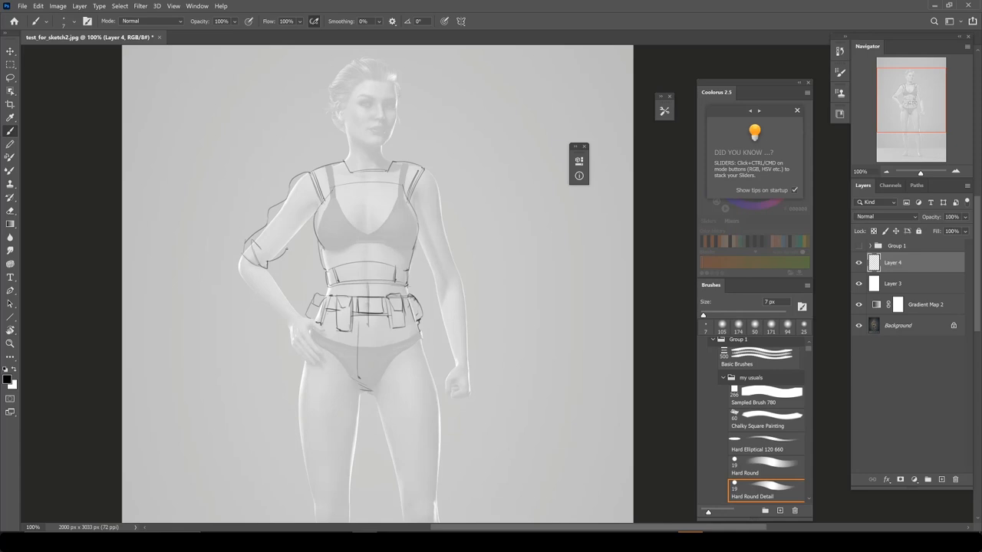
left_click_drag(284, 184, 261, 254)
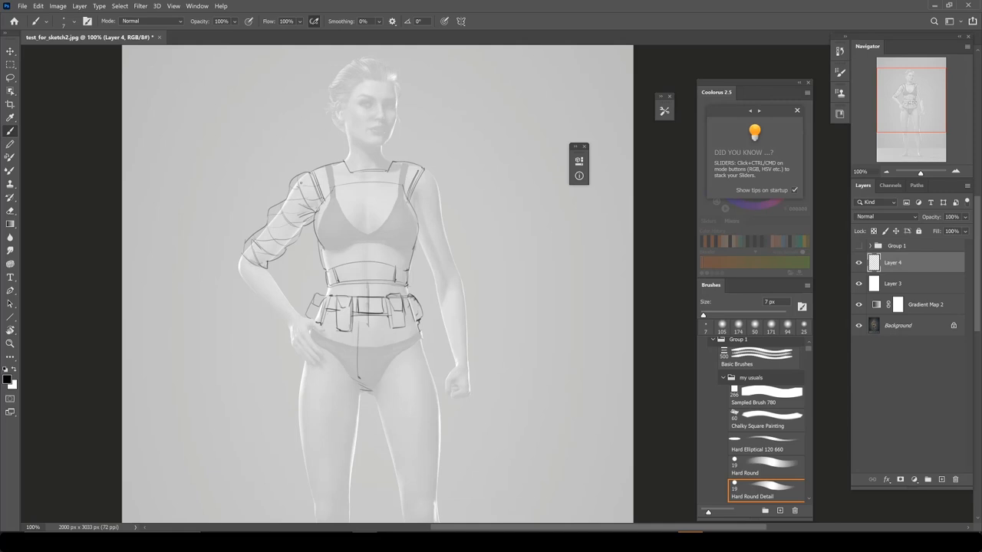
Draw the high collar, the second sleeve and diamond quilting lines on the sleeves
left_click_drag(299, 184, 246, 265)
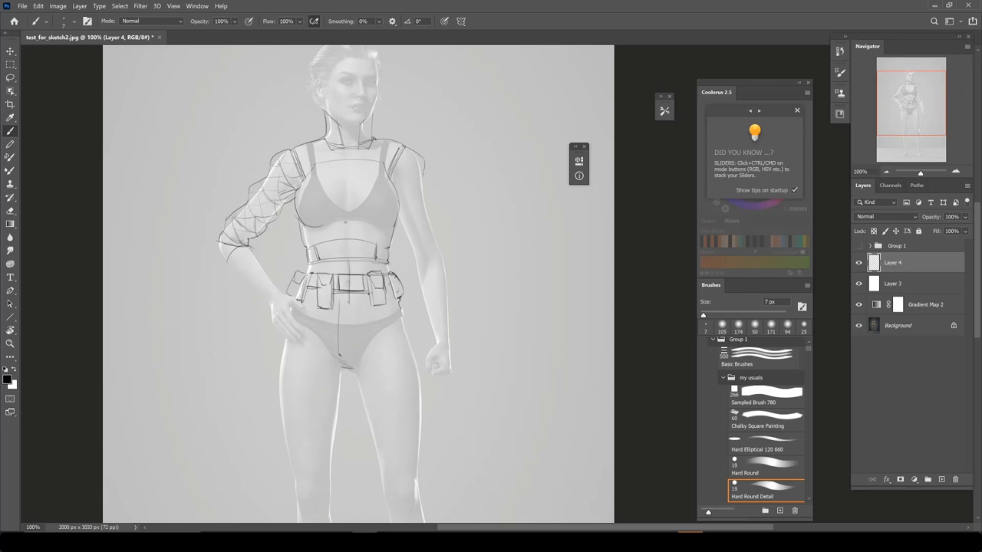
left_click_drag(307, 199, 392, 223)
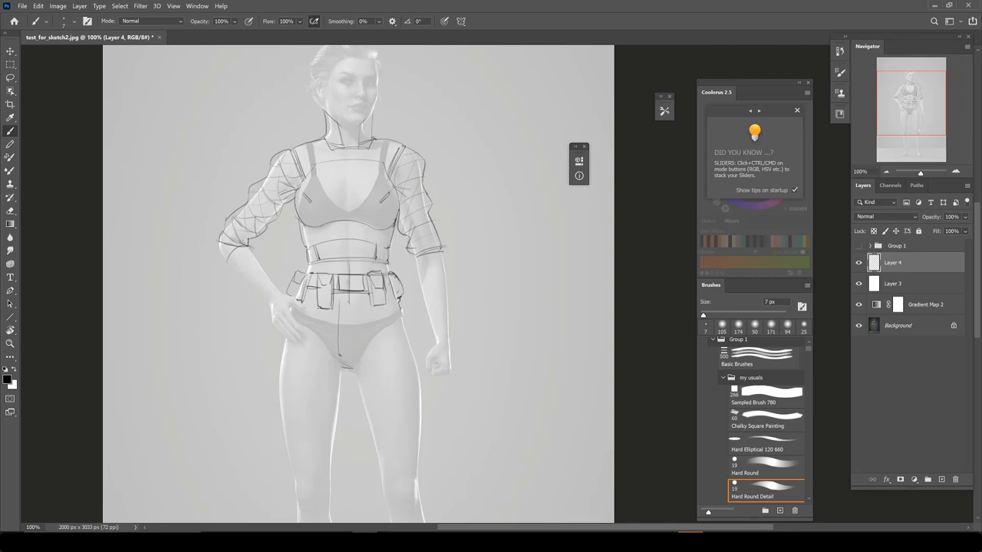
left_click_drag(426, 196, 441, 261)
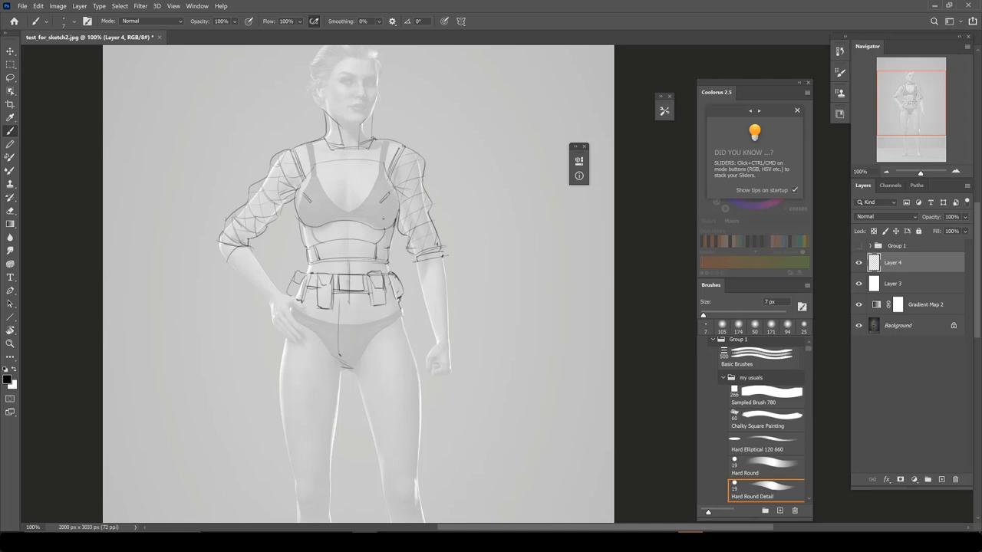
Sketch forearm bracers and loose trousers flaring at the knees with gathered cuffs
scroll("down", 3)
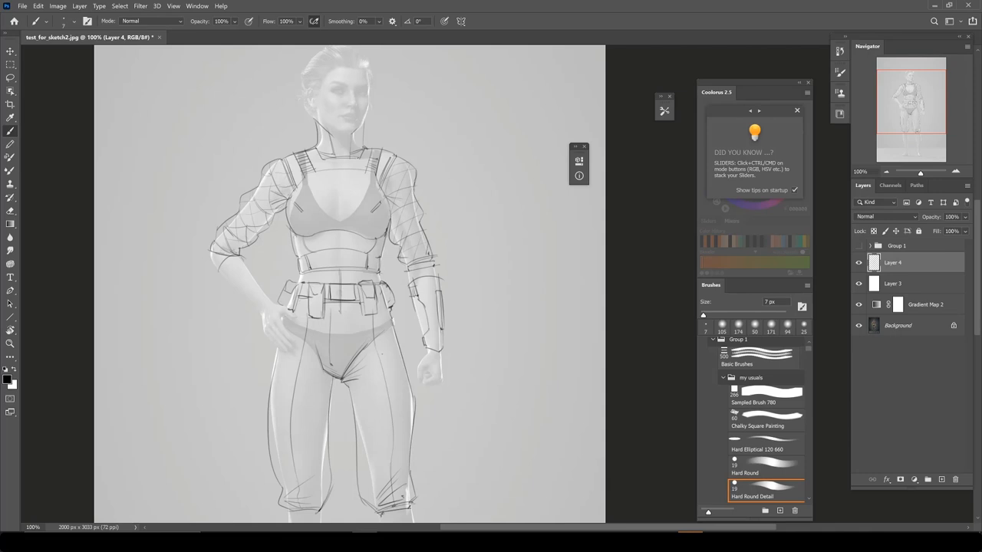
Draw fitted boots and an armoured plate over the shin on the lower legs
scroll("down", 3)
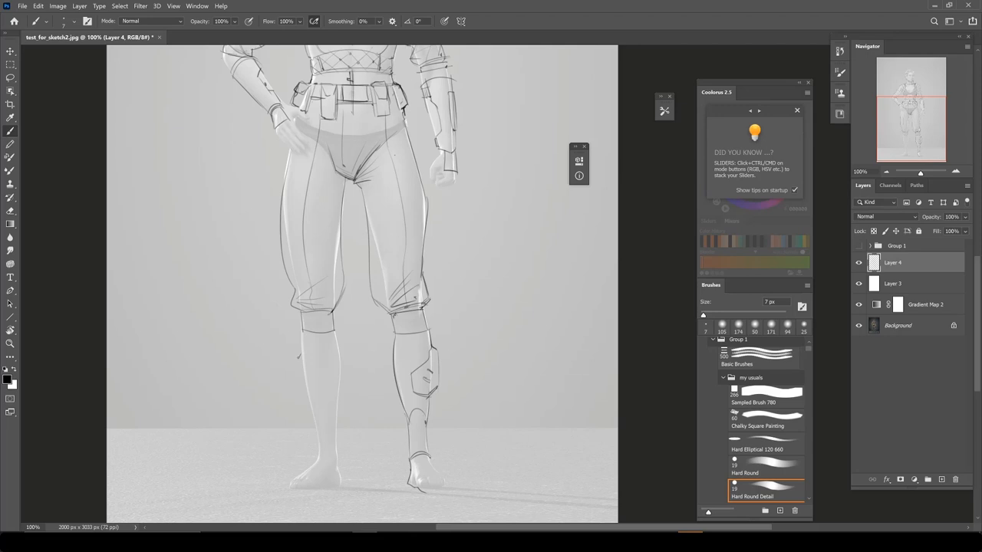
left_click_drag(301, 321, 311, 407)
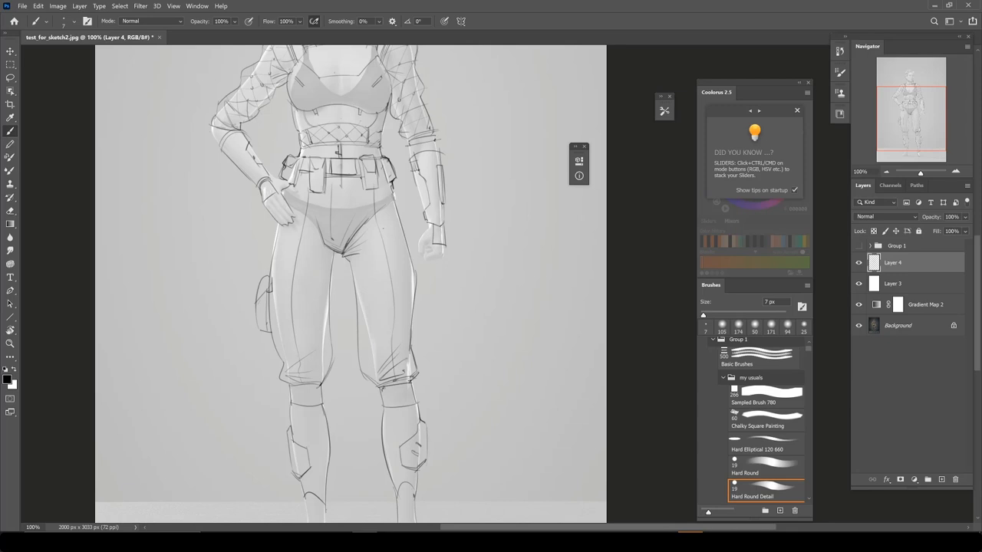
Block in dark grey over the torso, arms and one trouser leg on Layer 5
scroll("down", 3)
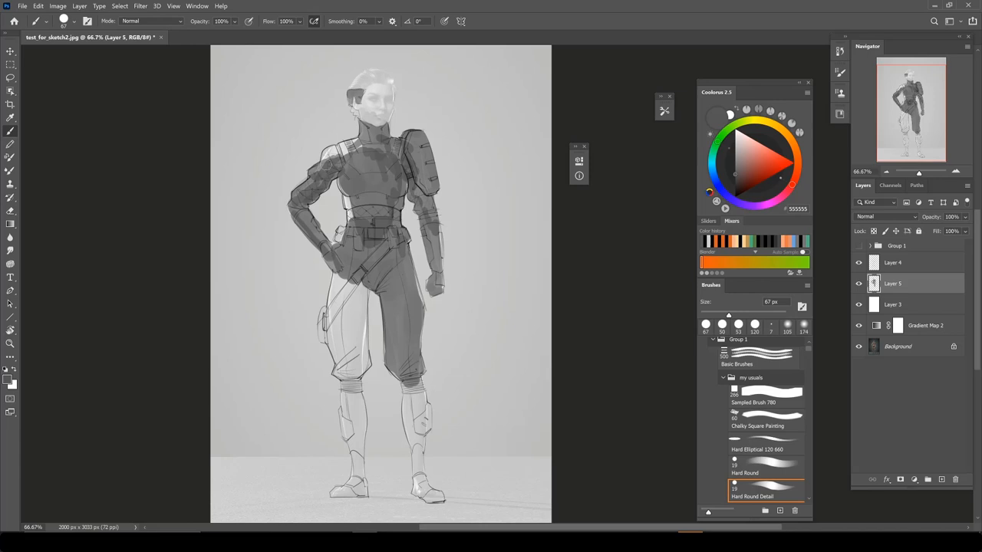
Fill the remaining figure with flat greys, lighter on chest plate, shins and sheath
scroll("down", 3)
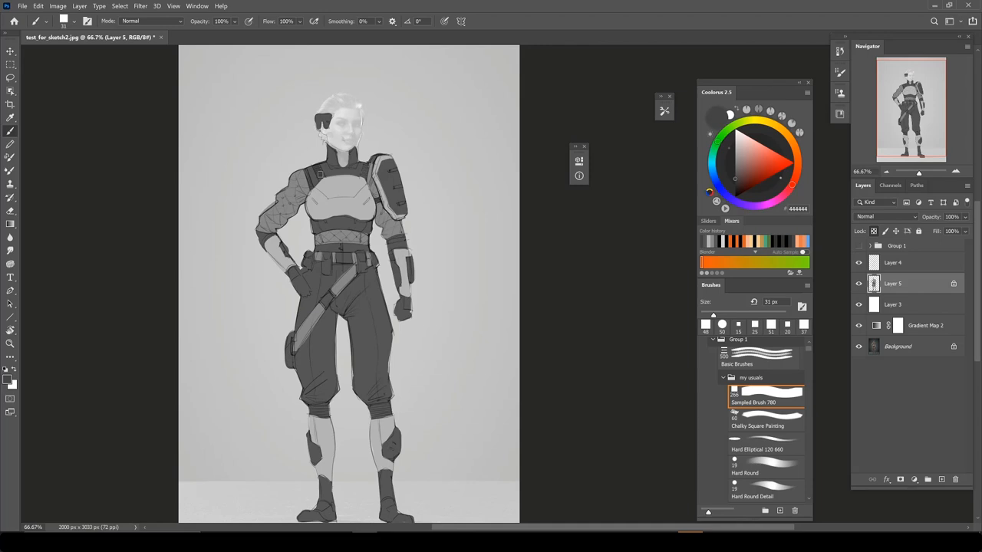
Hide Layer 3 and add a subject-masked Levels adjustment to darken the photo backdrop
left_click(859, 304)
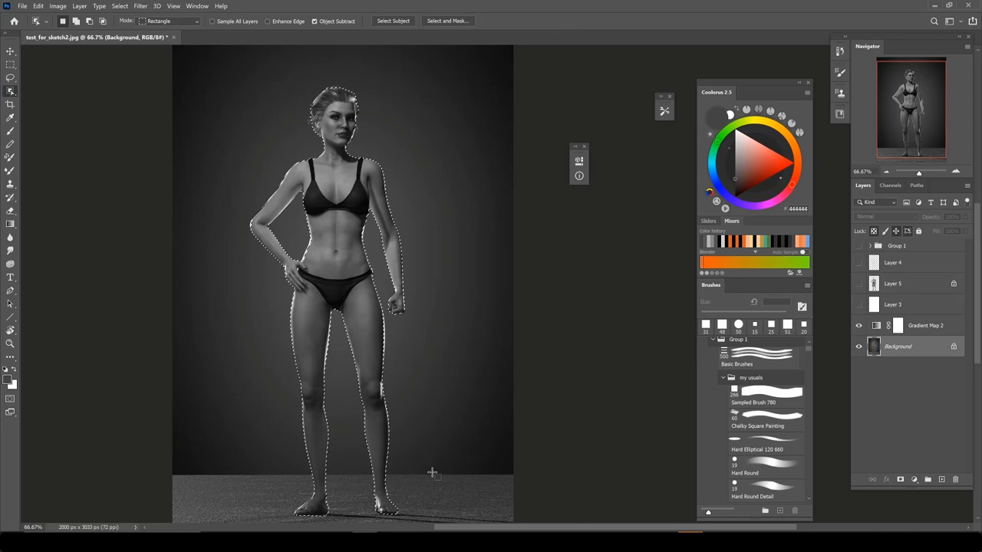
left_click(890, 186)
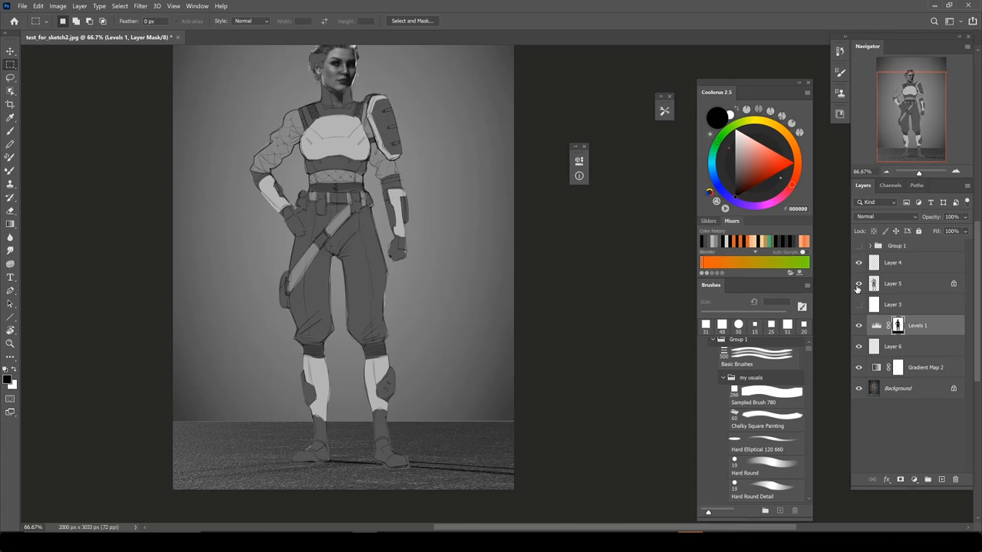
Change the blend mode of the line sketch layer, Layer 4
left_click(883, 217)
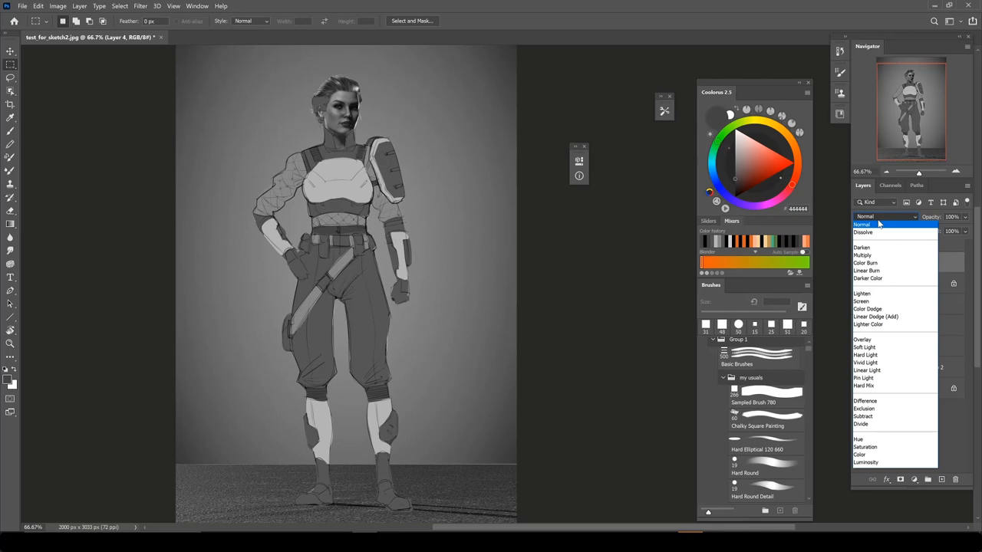
left_click(863, 339)
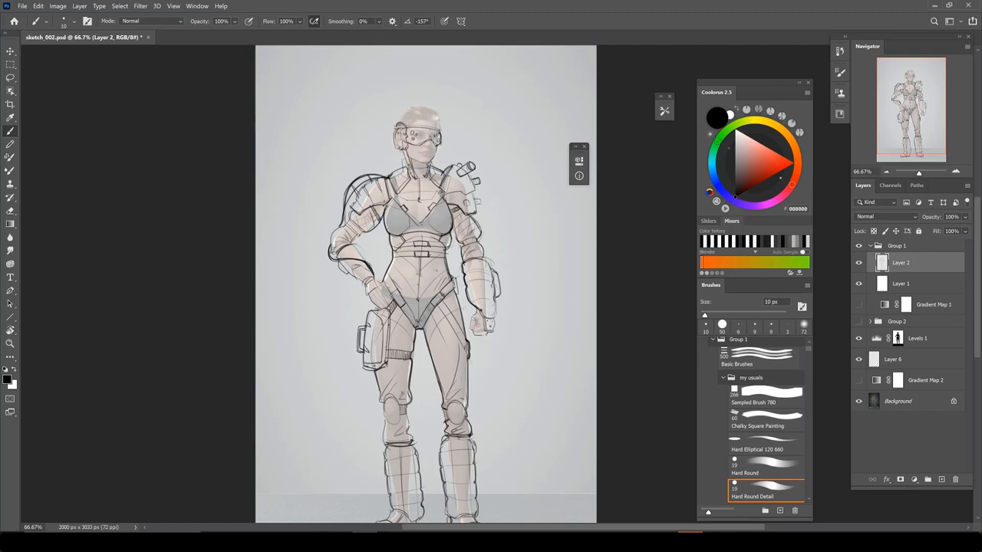
Select Layer 2 in Group 1 to add more lines with the 10 px Hard Round brush
left_click(900, 283)
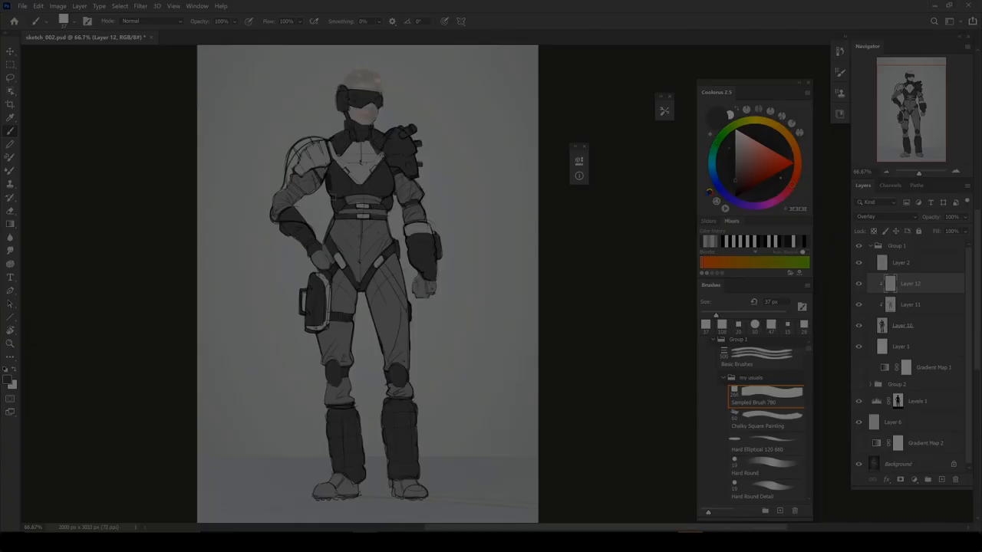
Paint grey values over the sketch on Layer 12 with the Sampled Brush
left_click(765, 472)
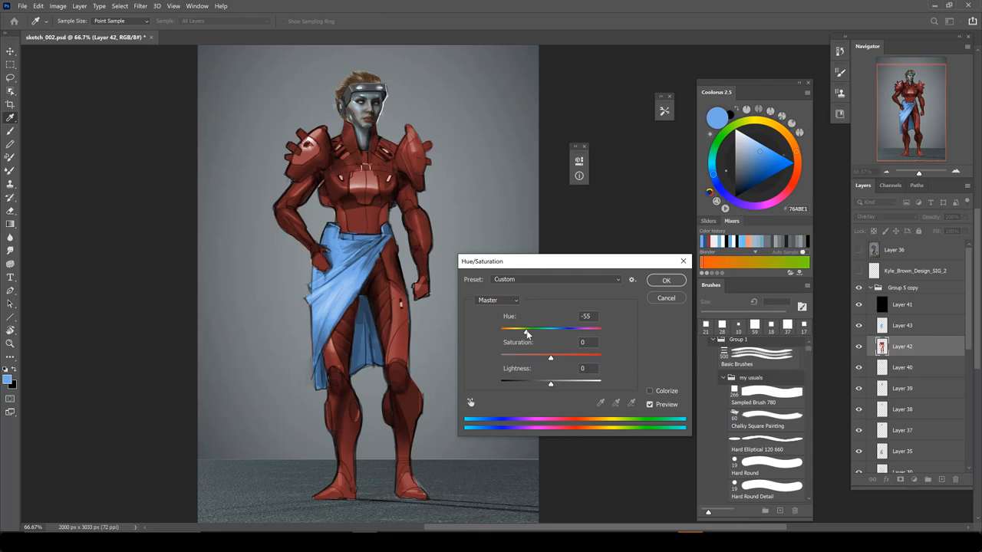
Shift the Hue/Saturation adjustment so the armour becomes teal with red panels
left_click_drag(527, 328, 571, 328)
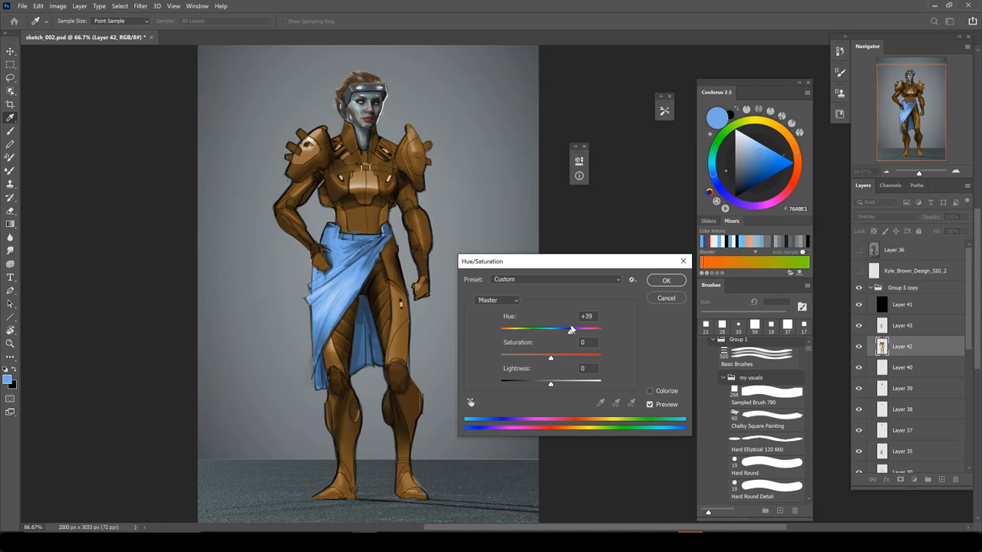
left_click(665, 280)
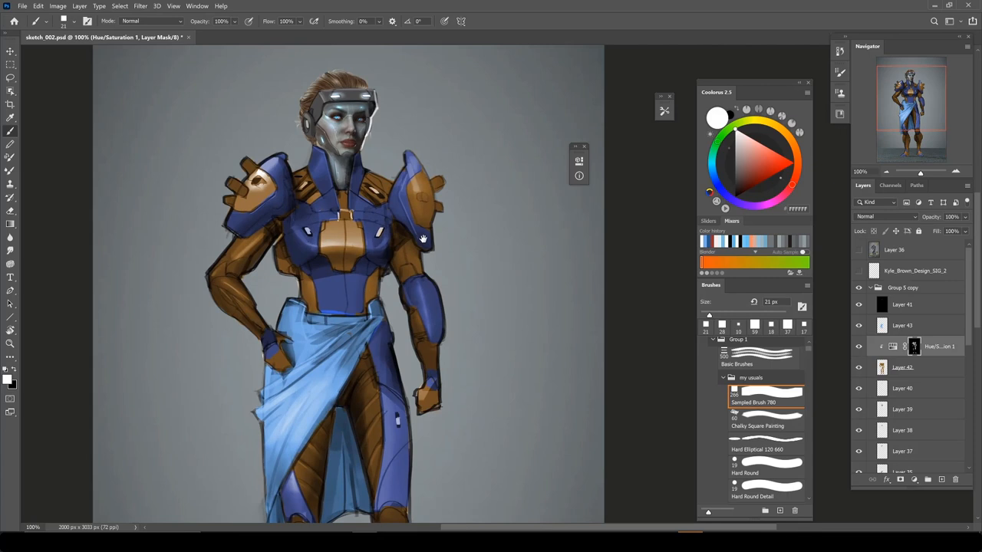
left_click(903, 367)
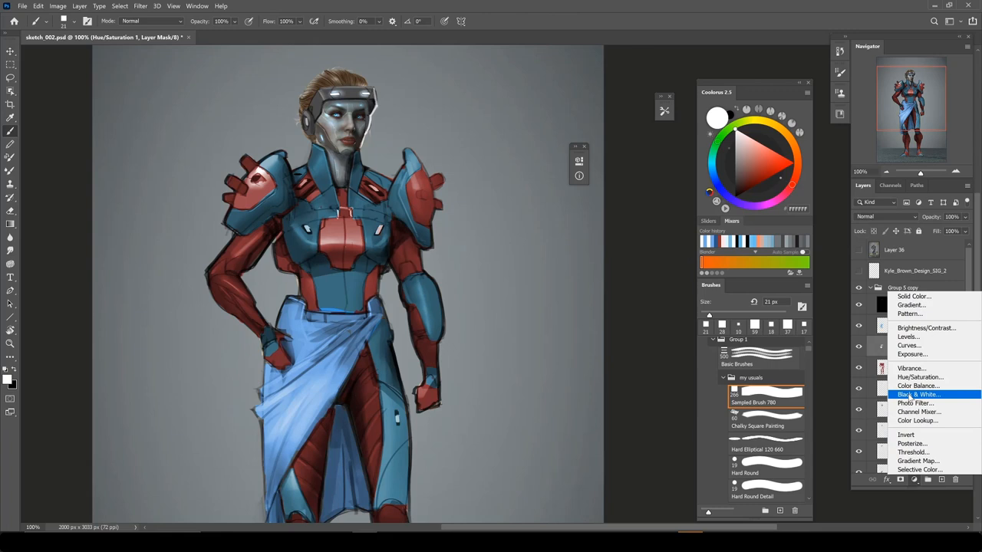
left_click(919, 377)
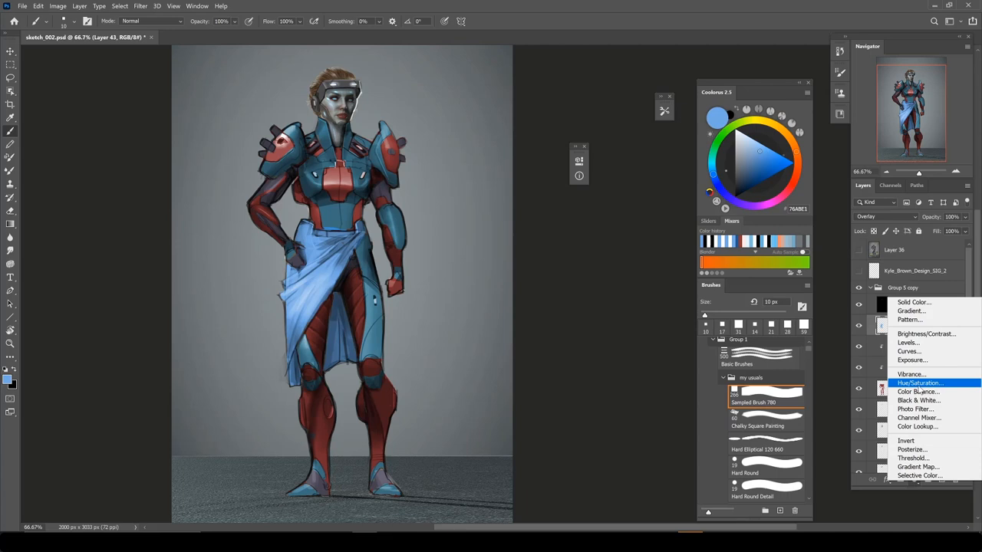
Add a third Hue/Saturation adjustment layer to the painting
left_click(919, 382)
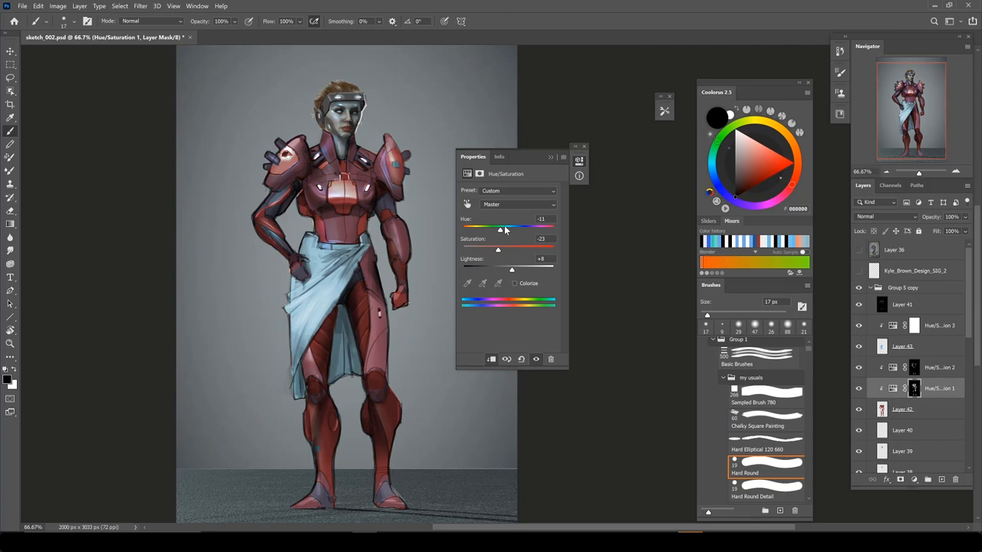
Move the hue back so the armour turns bright blue with red panels
left_click_drag(499, 228, 479, 228)
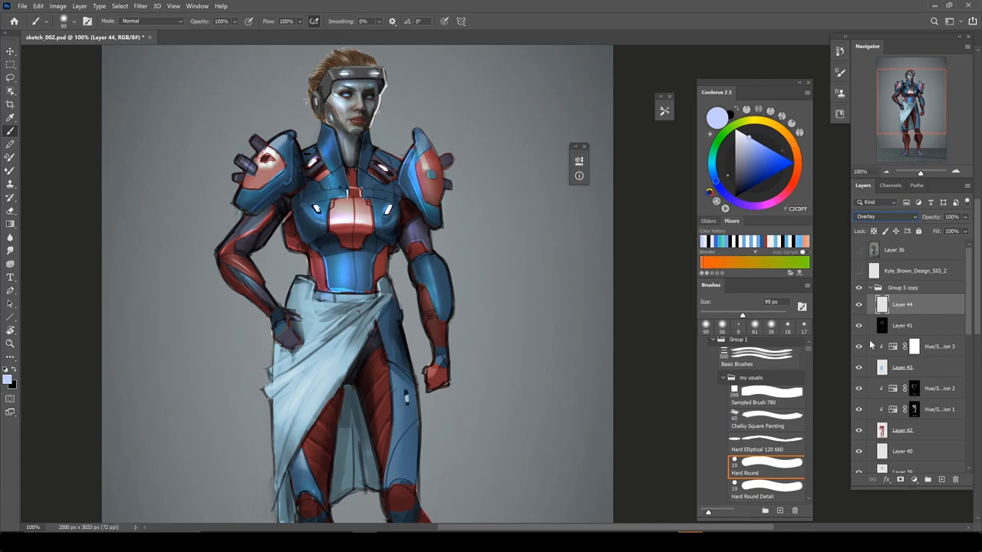
Browse the brush preset picker down to effect brushes like stormy waves and distant mountains
right_click(345, 269)
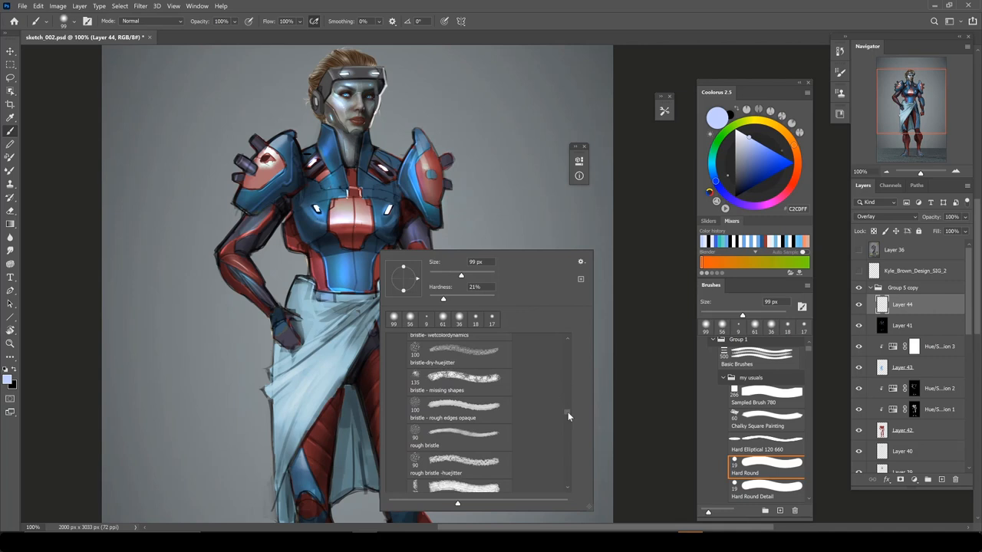
scroll("down", 3)
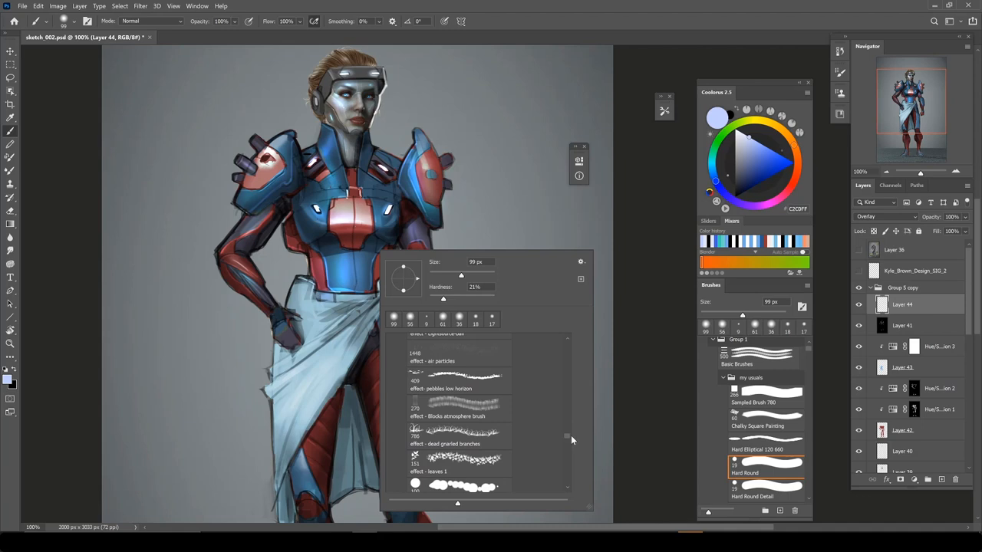
scroll("down", 3)
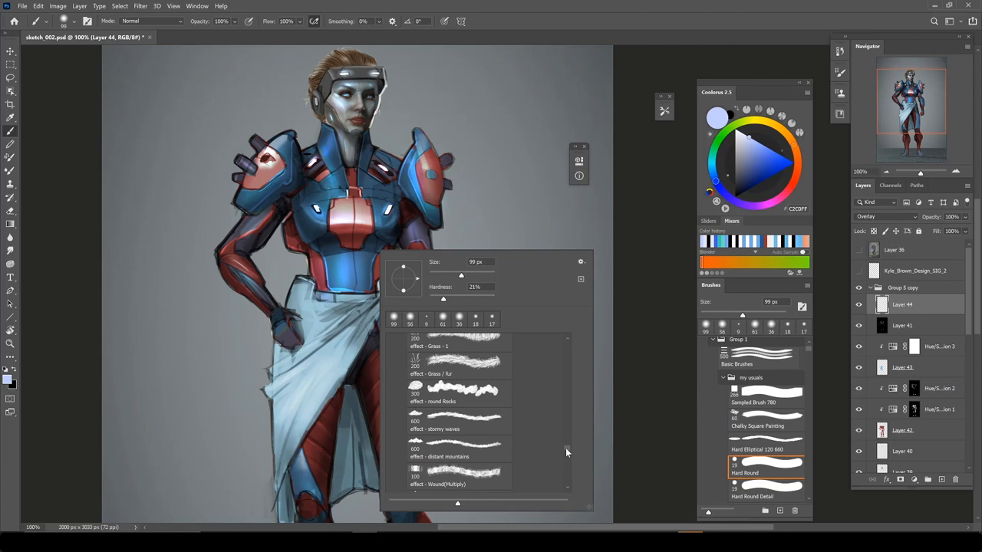